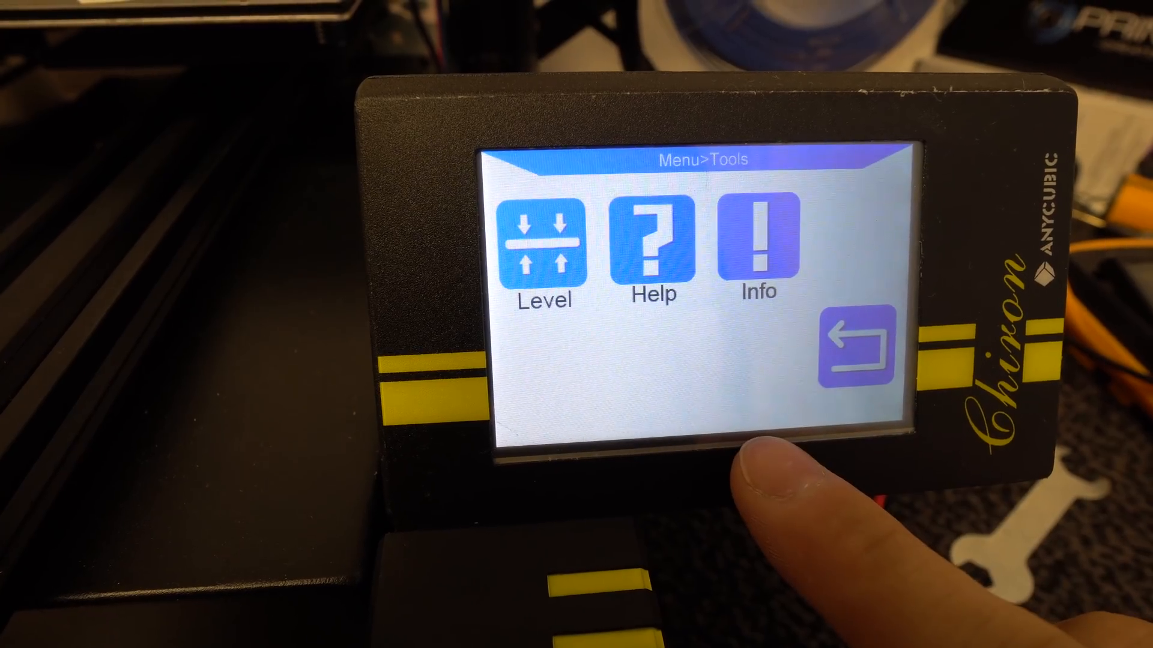
click(544, 249)
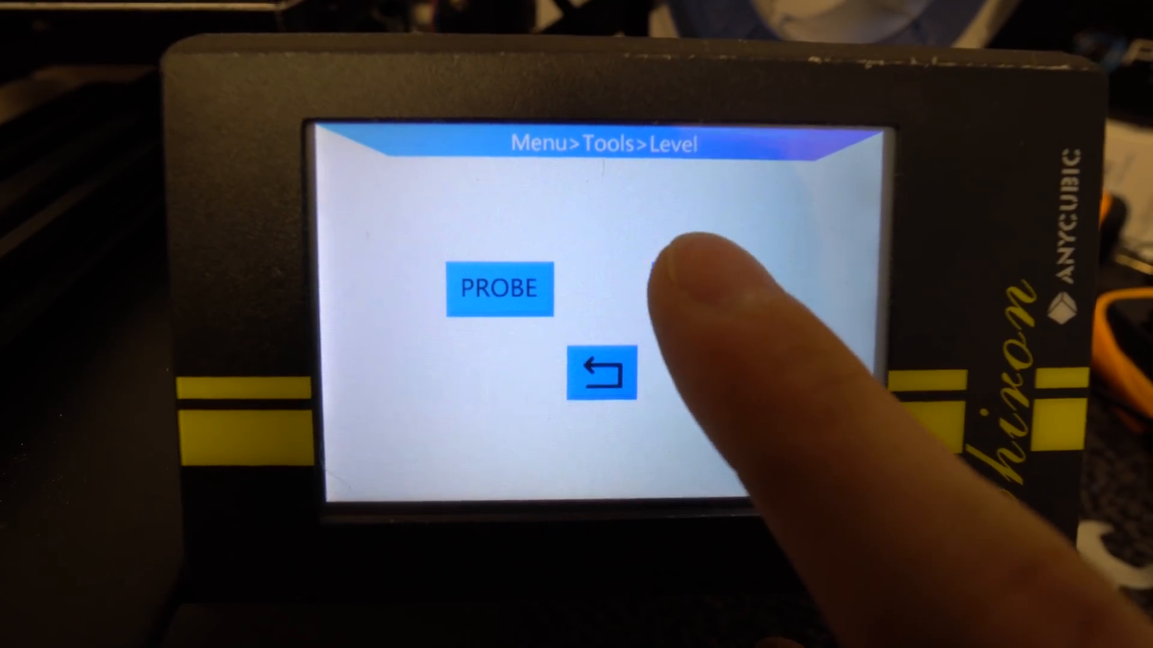
click(500, 286)
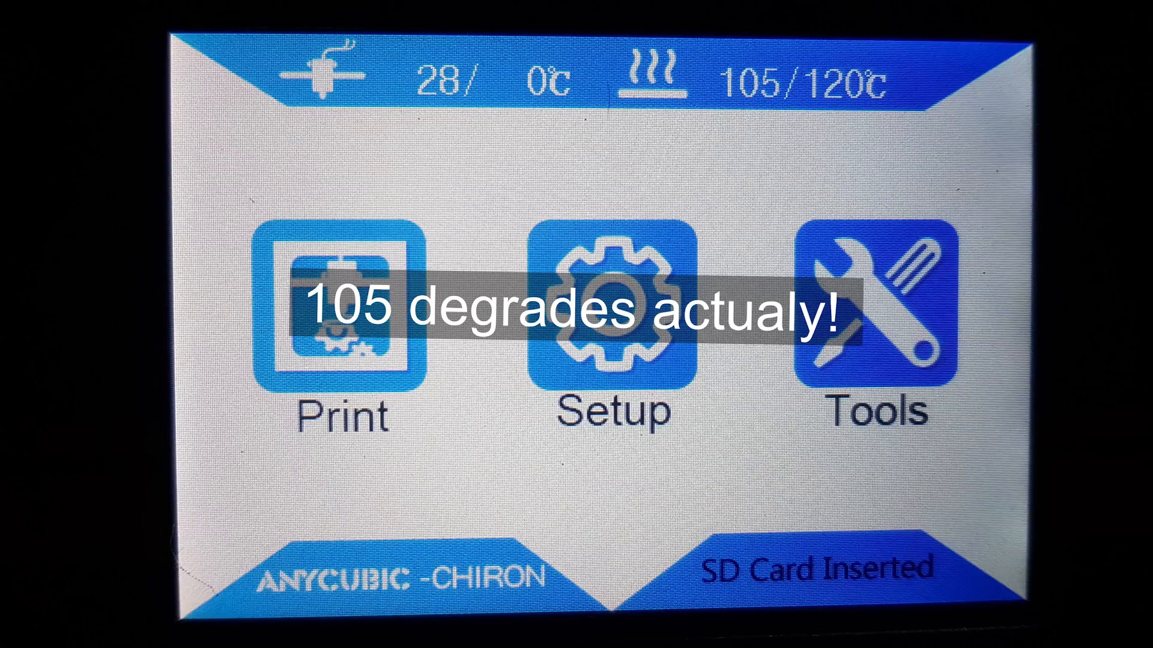
click(614, 316)
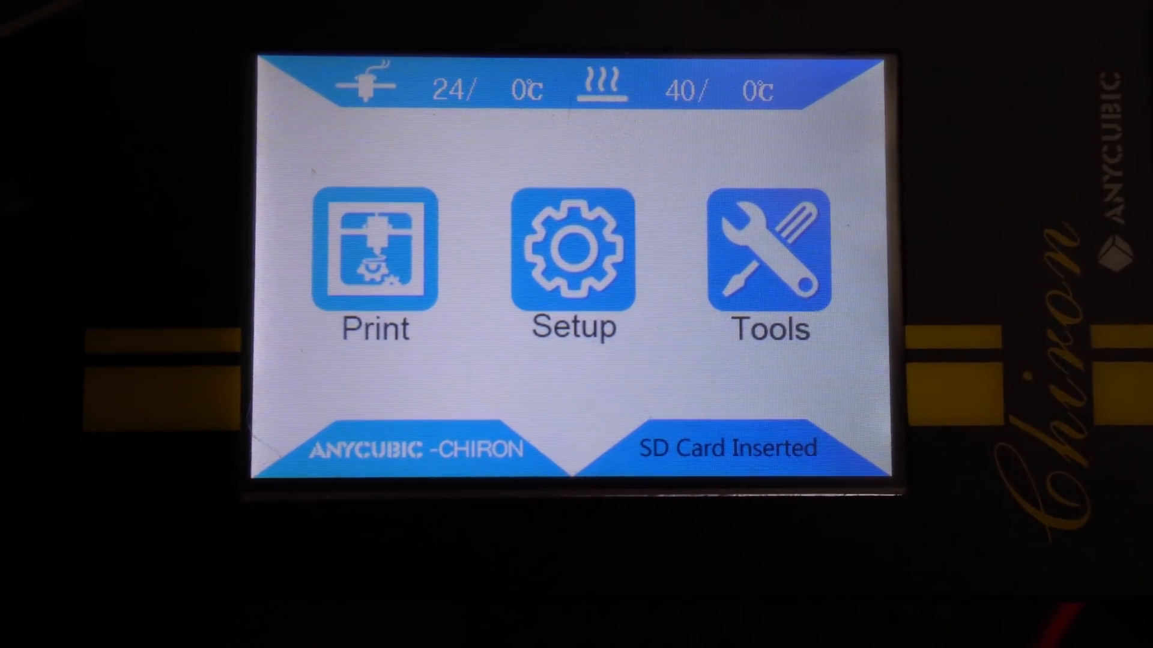
click(375, 250)
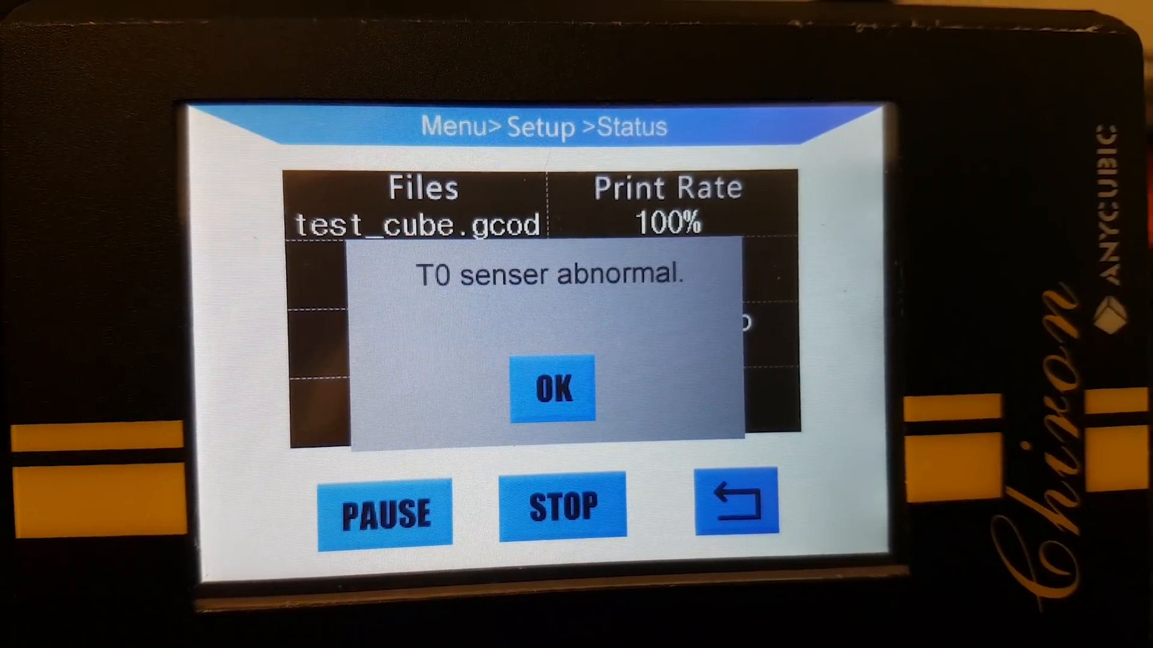
click(552, 388)
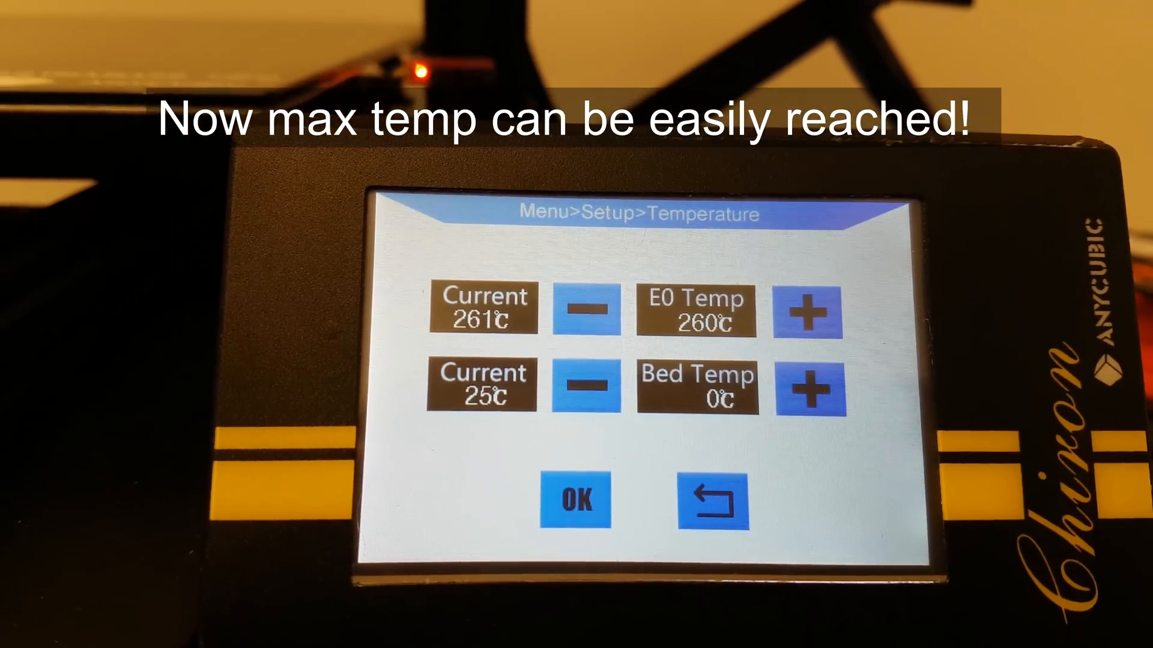
click(710, 497)
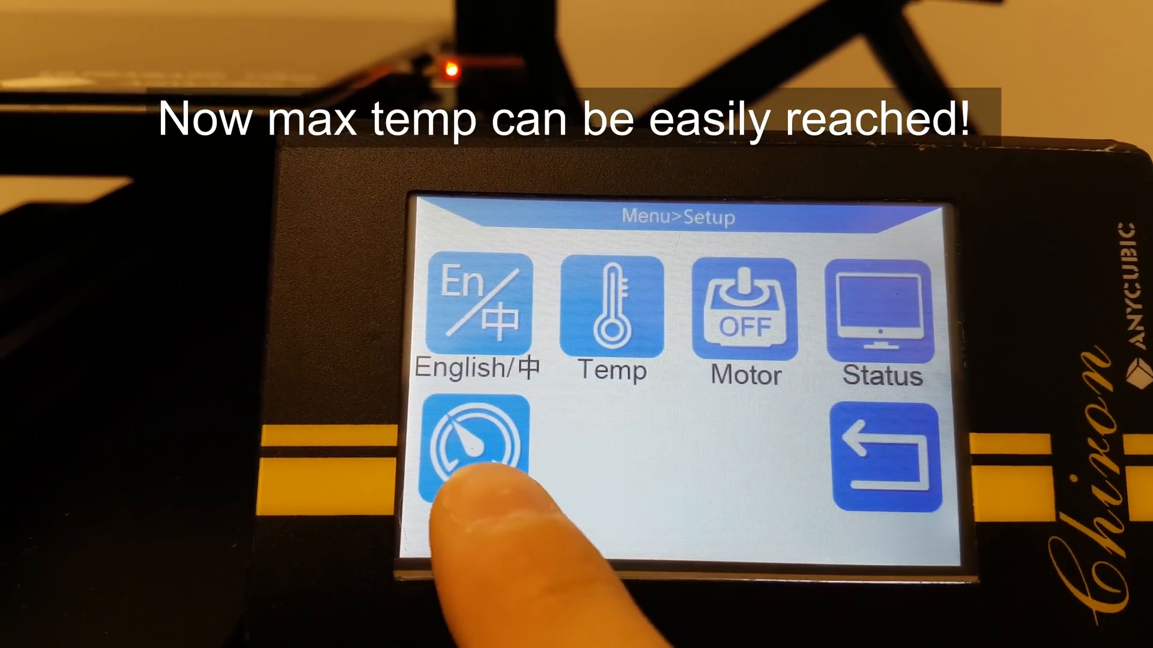
click(477, 440)
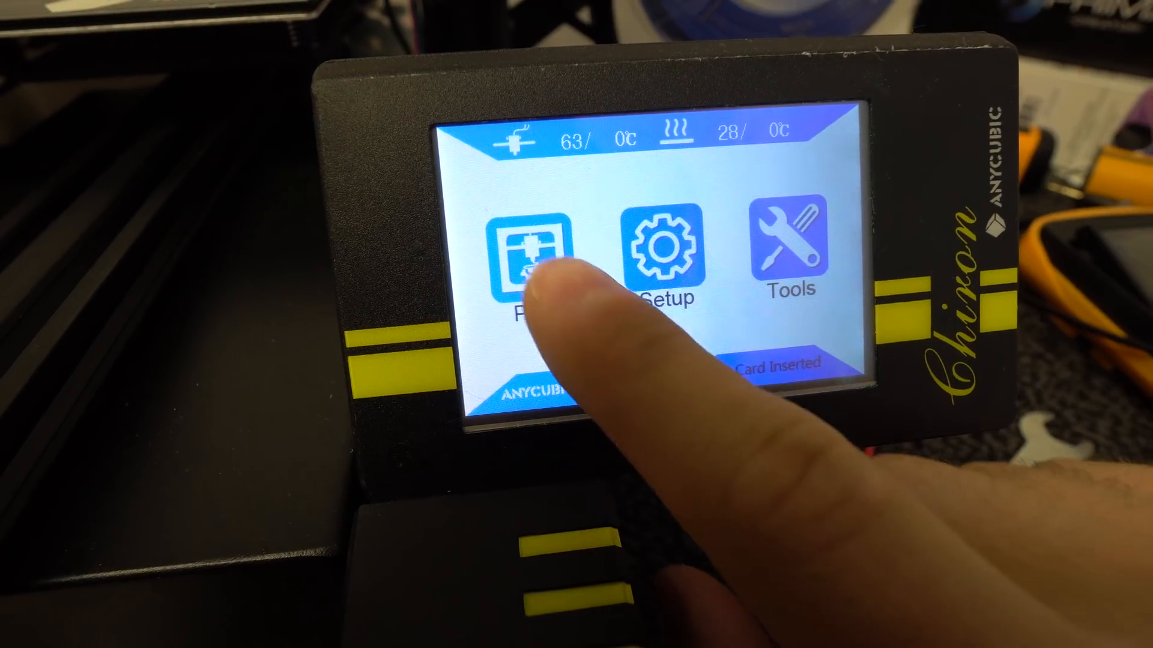
click(533, 257)
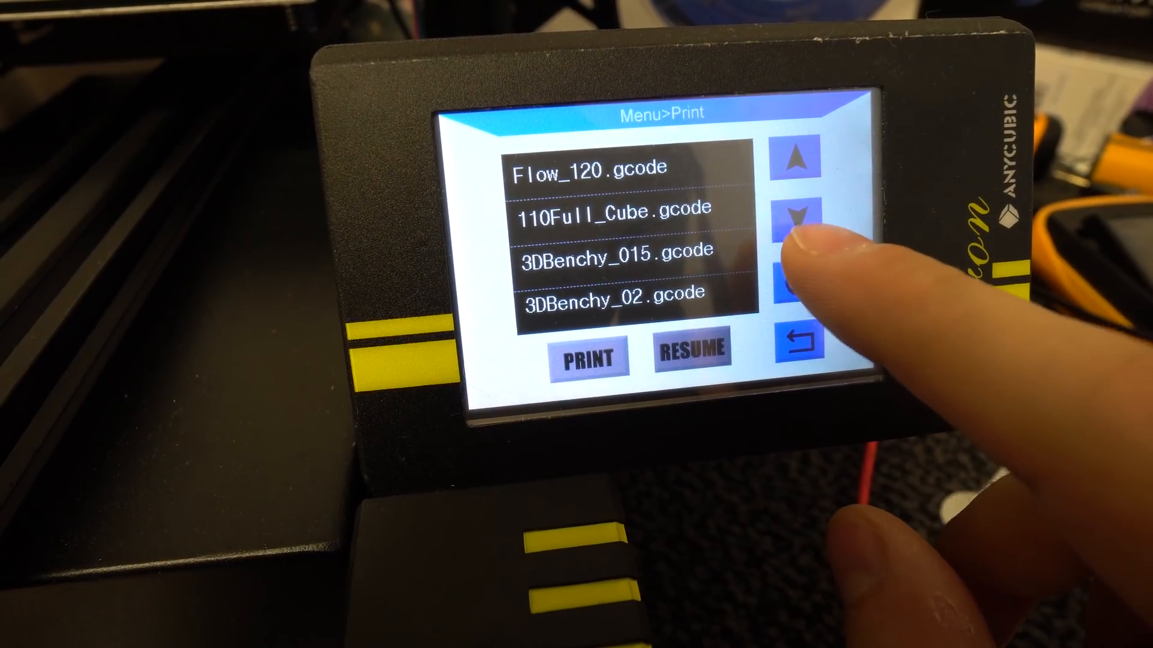
click(798, 221)
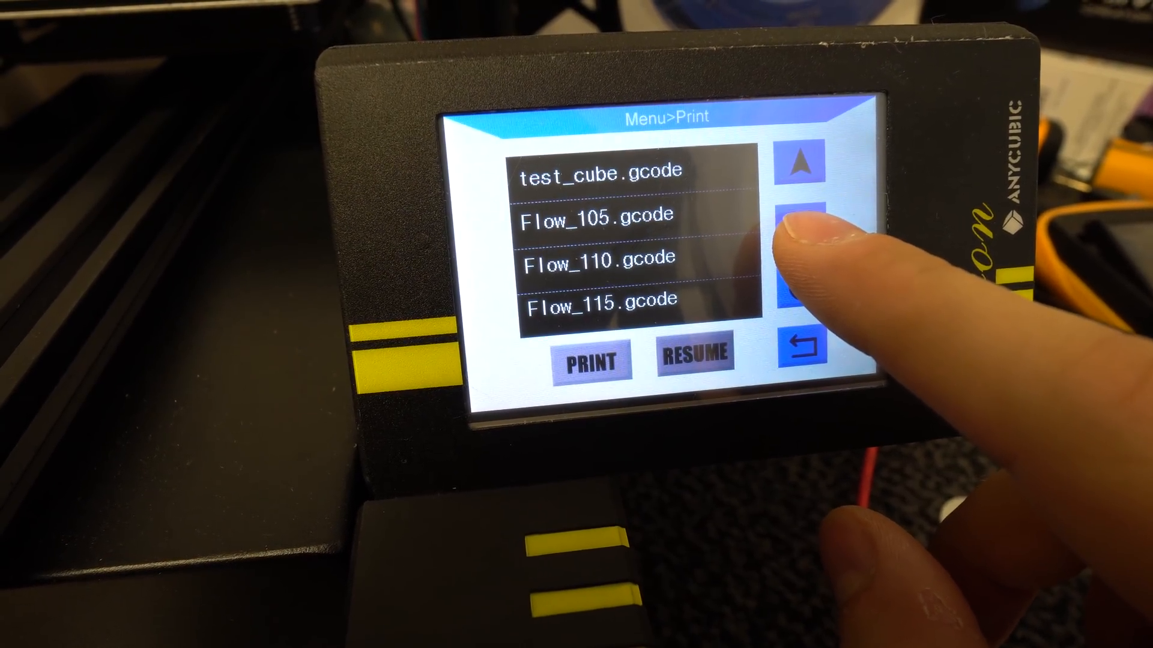
click(589, 361)
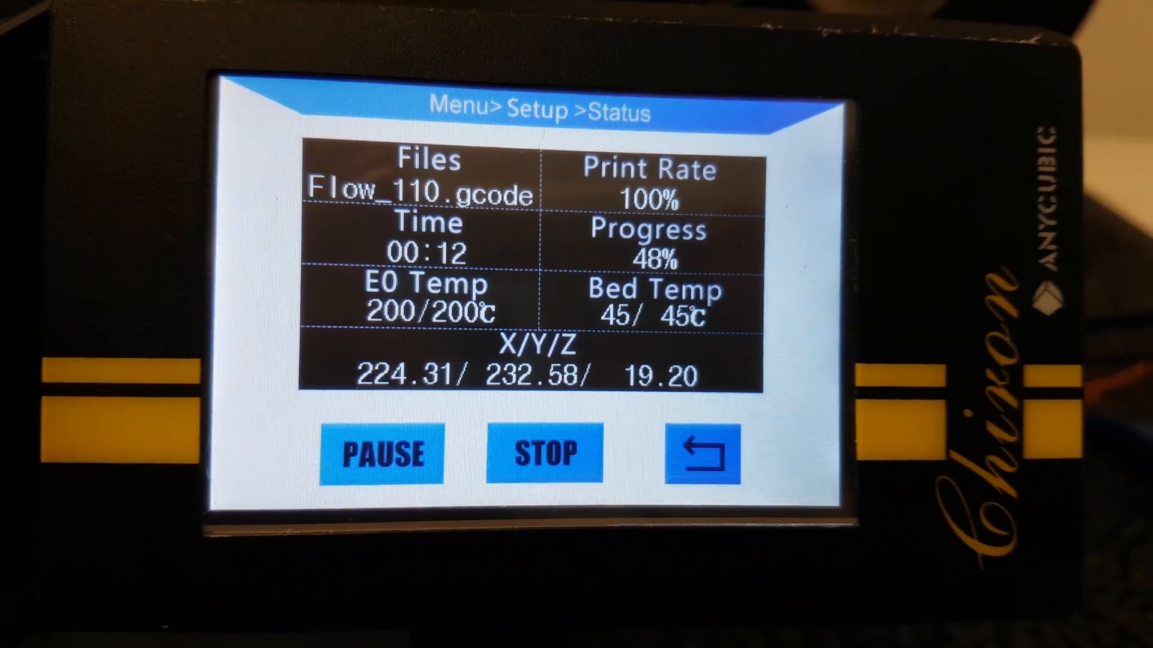